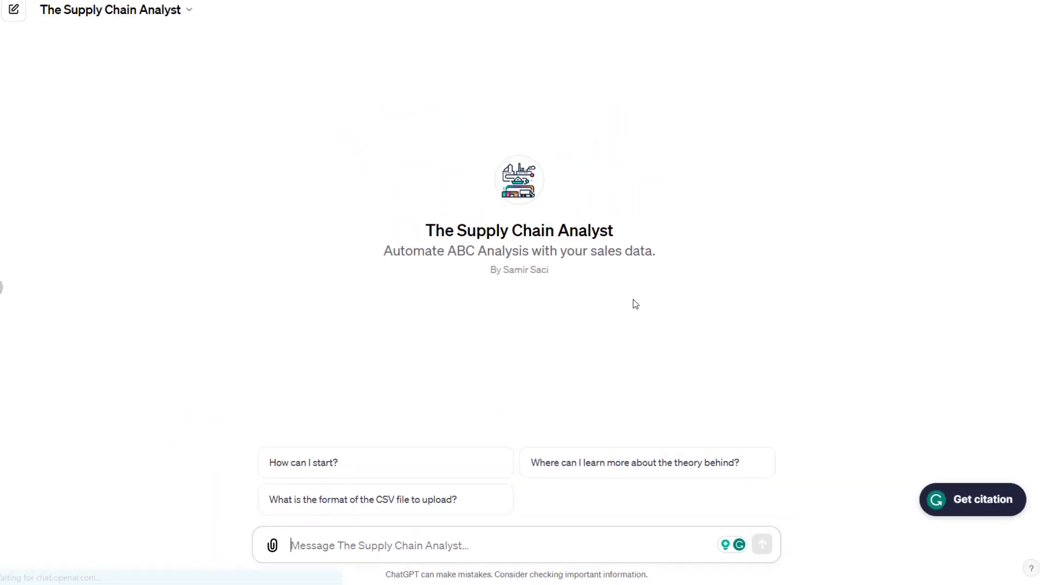
Step: Ask The Supply Chain Analyst 'How can I start?' and read its data-format guidance
left_click(304, 462)
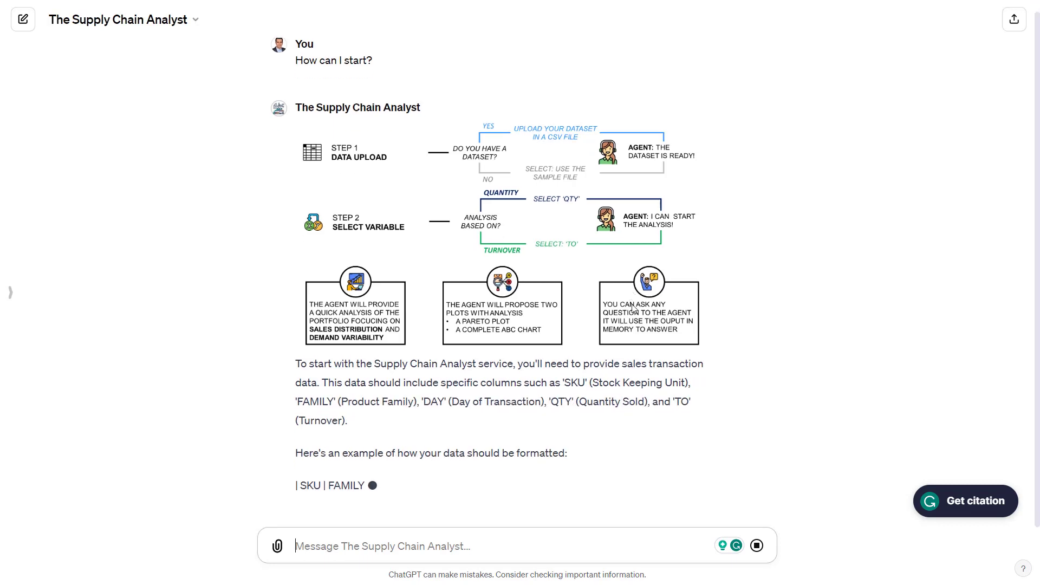
scroll("down", 3)
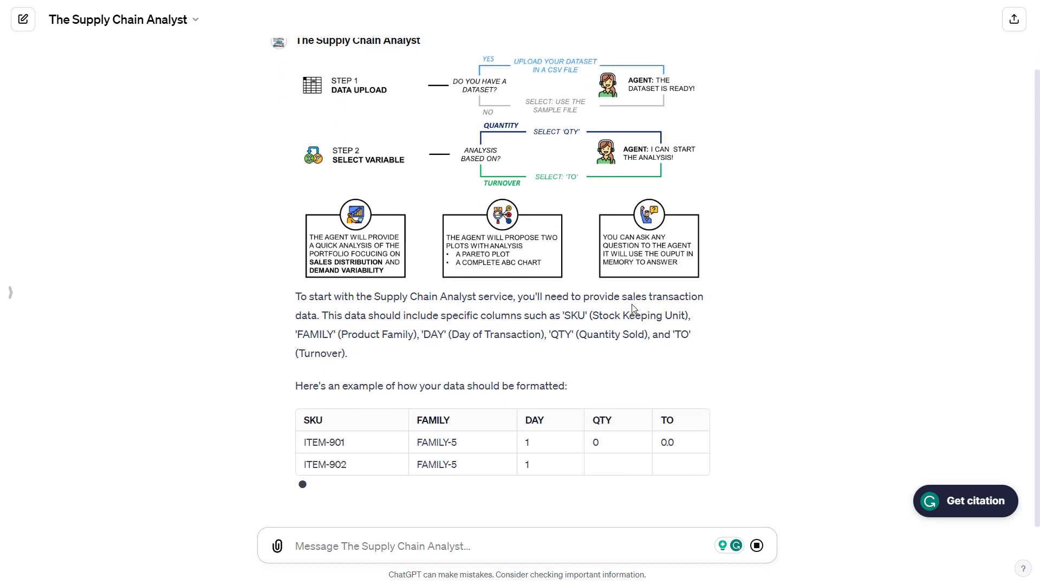
scroll("down", 3)
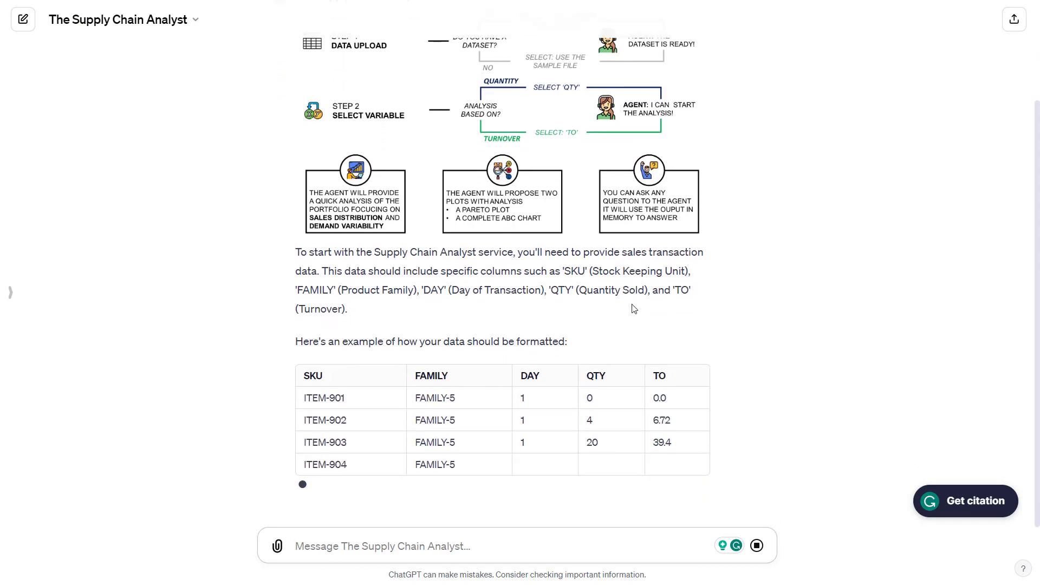
scroll("down", 3)
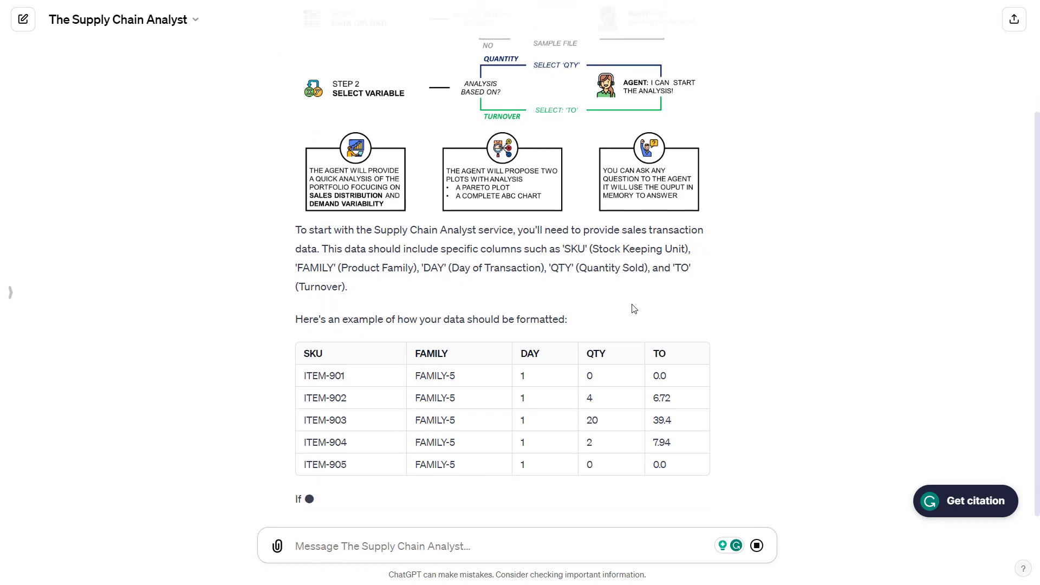
scroll("down", 3)
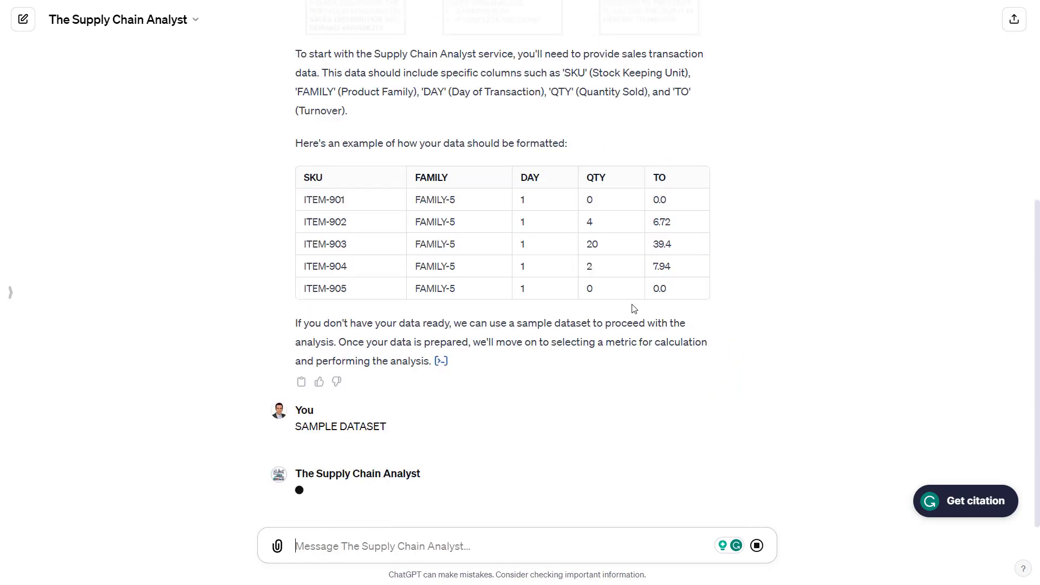
Step: Send 'QTY' as the analysis metric and review the resulting ABC classification report
scroll("up", 3)
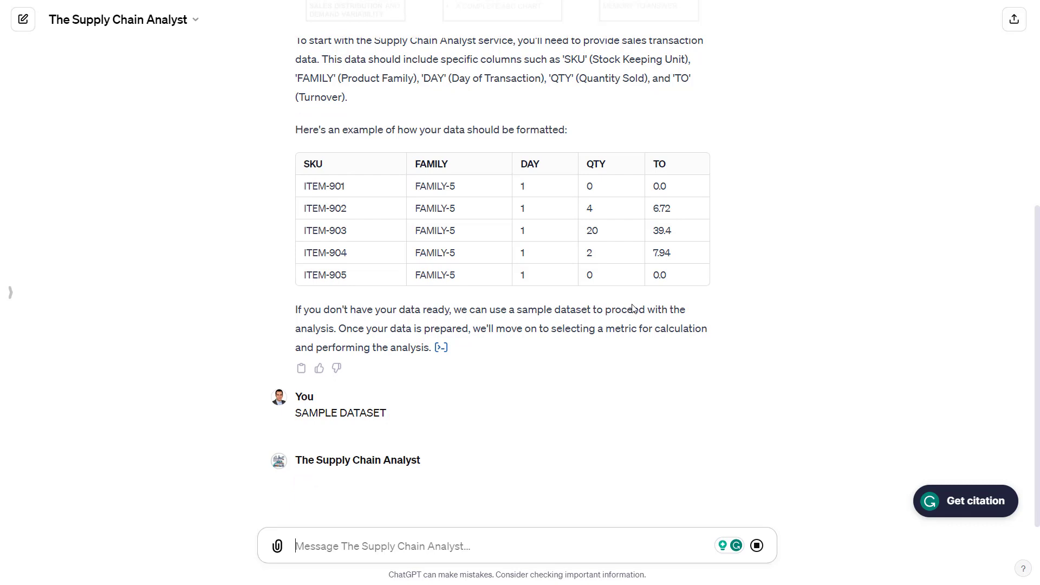
scroll("down", 3)
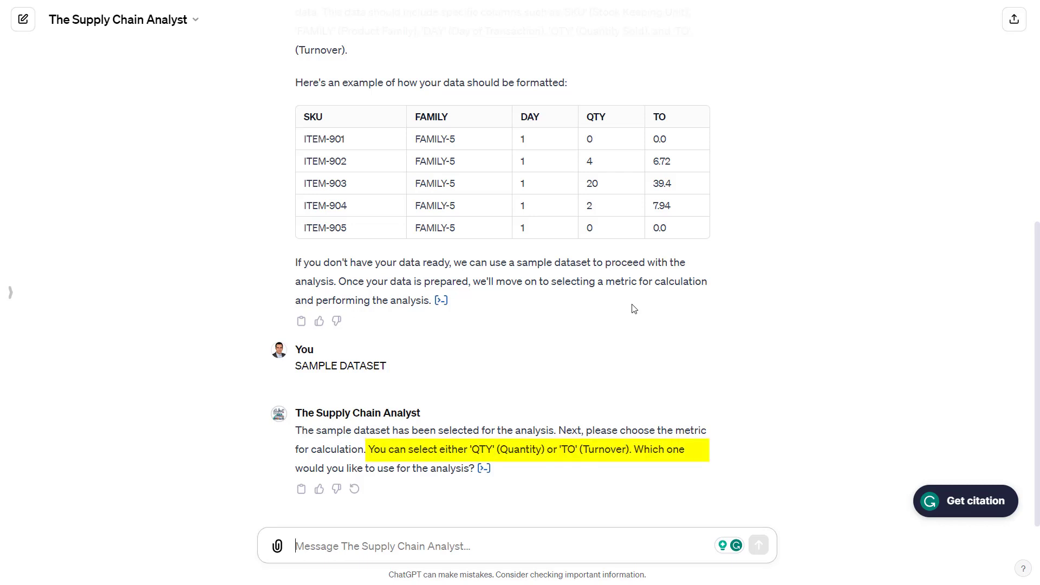
type("'Q")
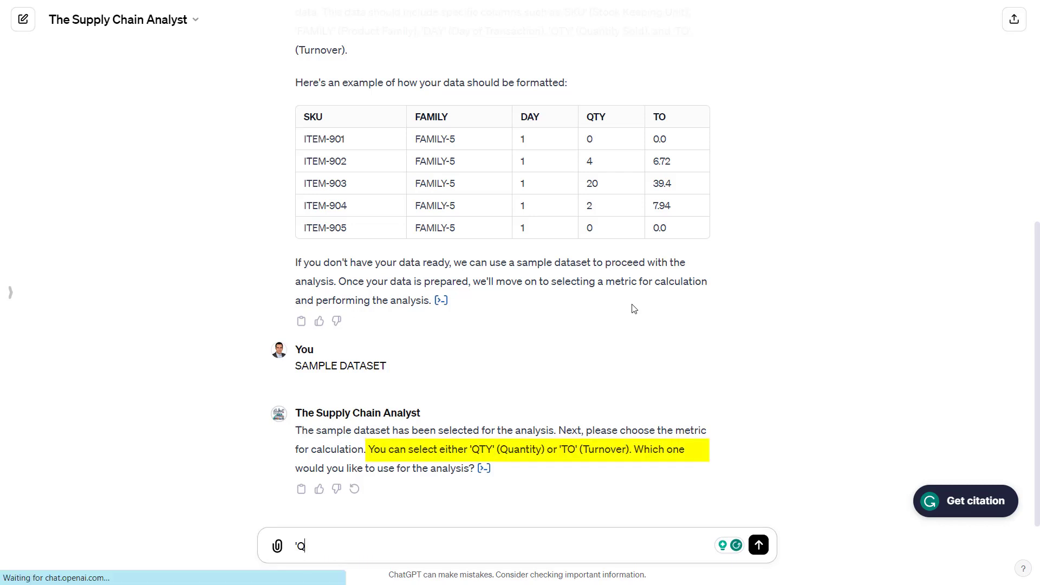
left_click(757, 545)
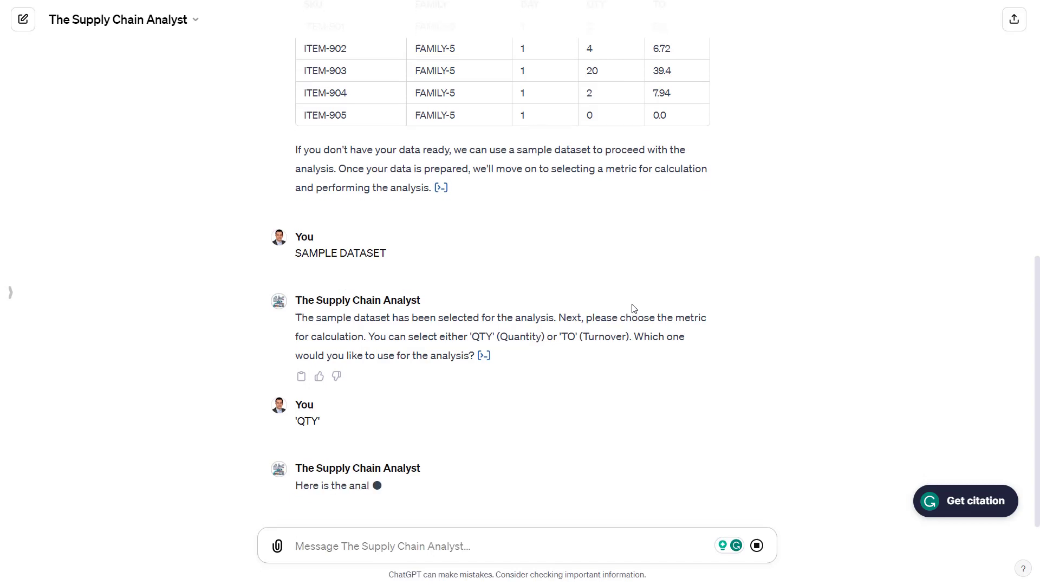
scroll("down", 3)
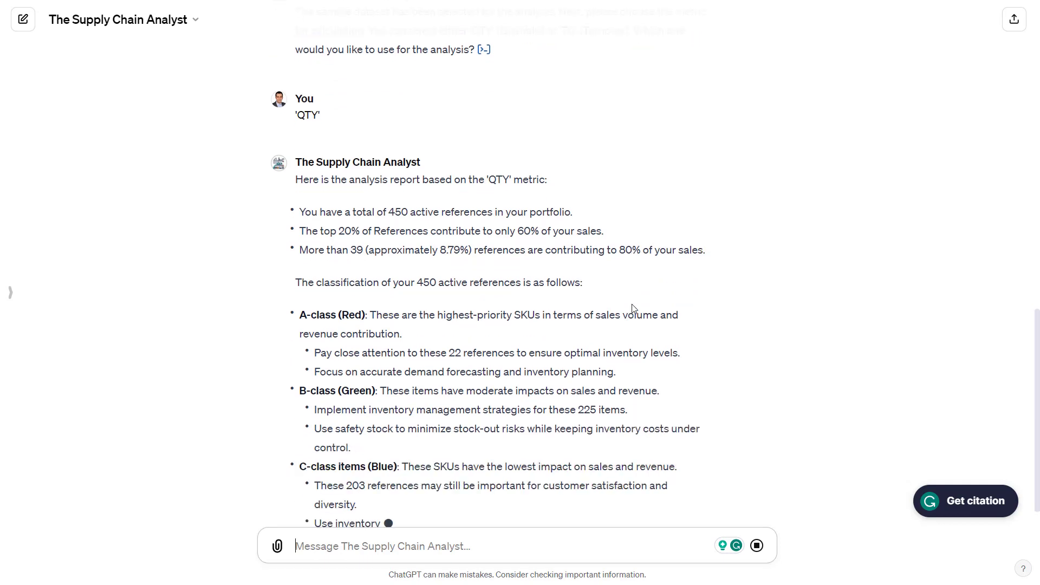
scroll("down", 3)
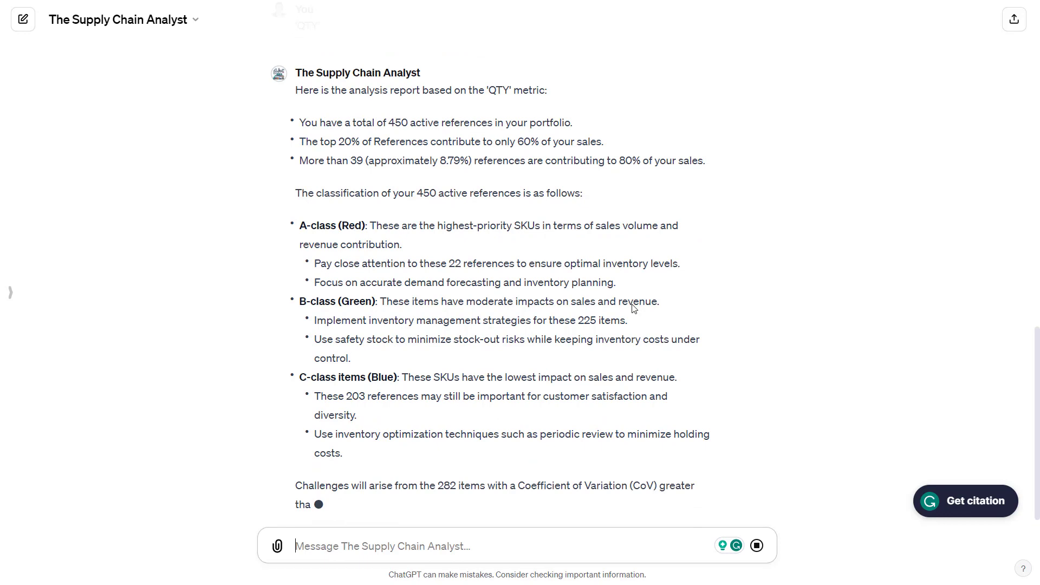
scroll("down", 3)
type("PA")
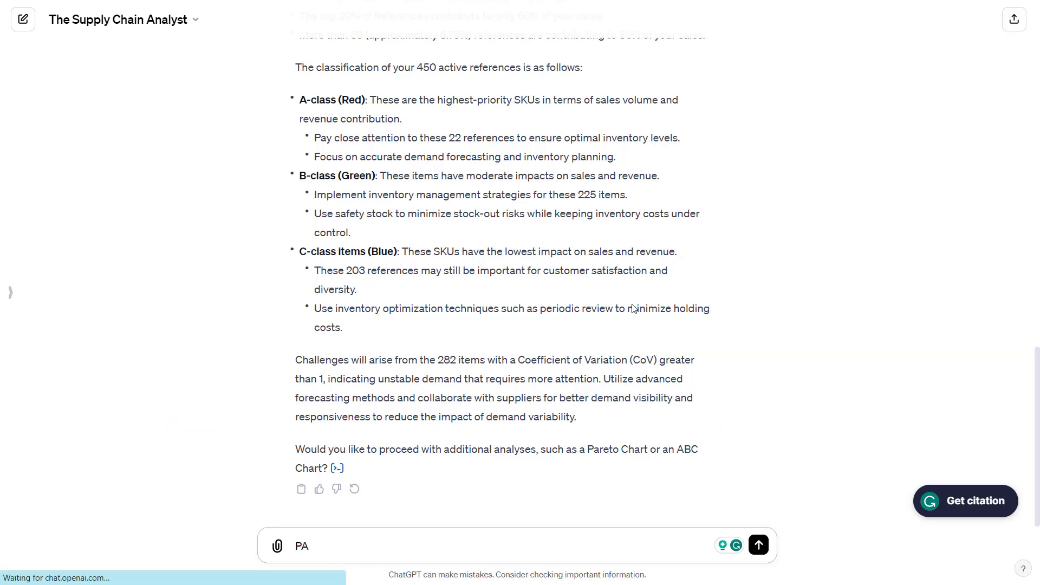
Step: Send 'PARETO' and review the Pareto chart of SKU contribution to total quantity sold
left_click(758, 545)
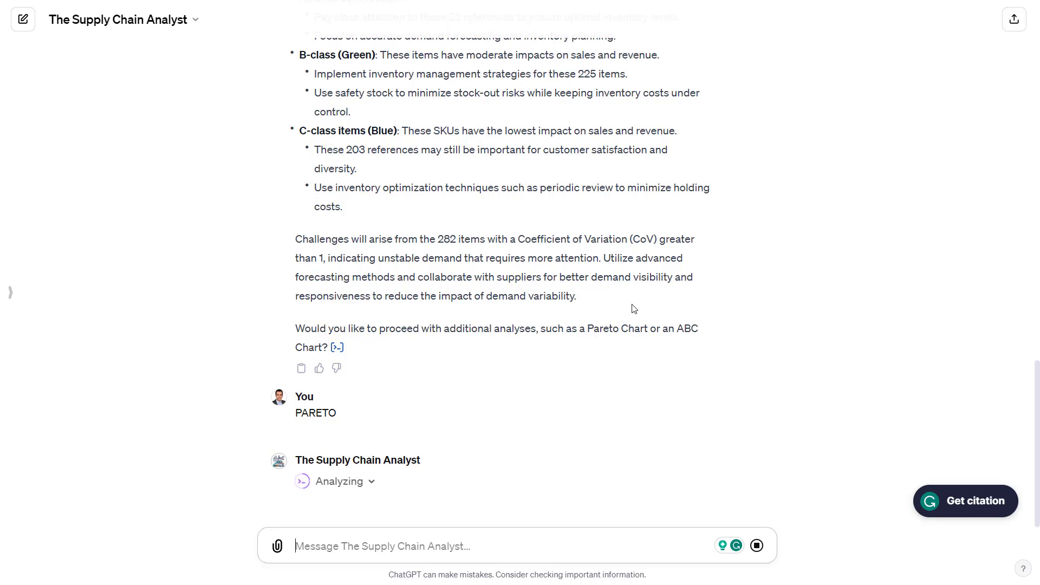
scroll("up", 3)
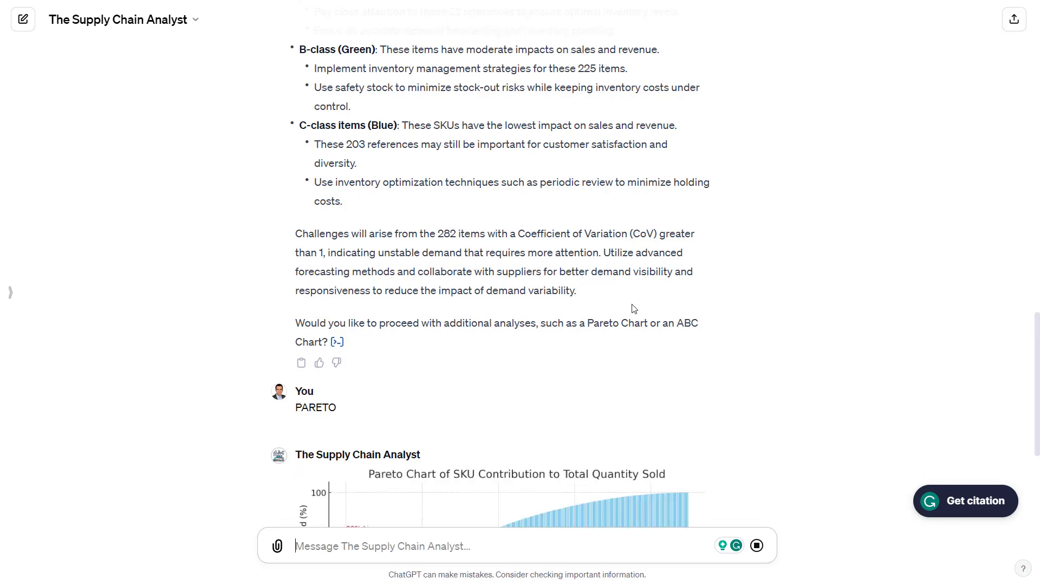
scroll("down", 3)
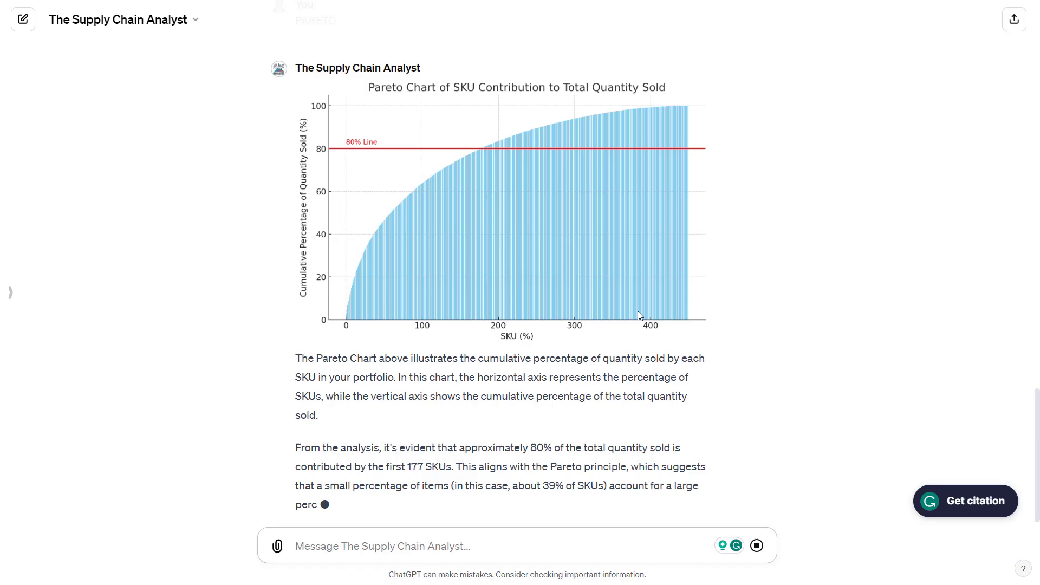
scroll("down", 3)
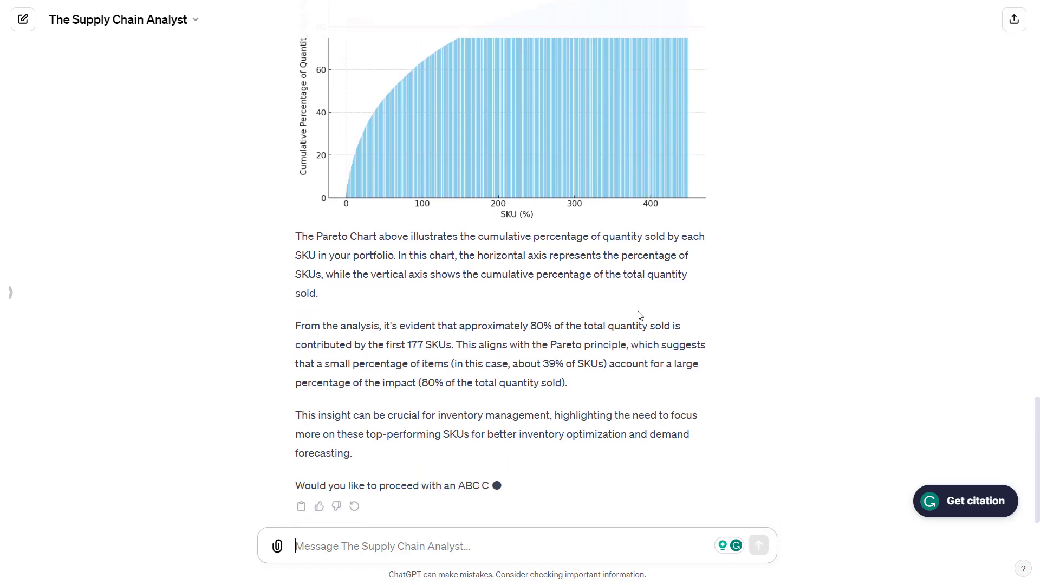
scroll("up", 3)
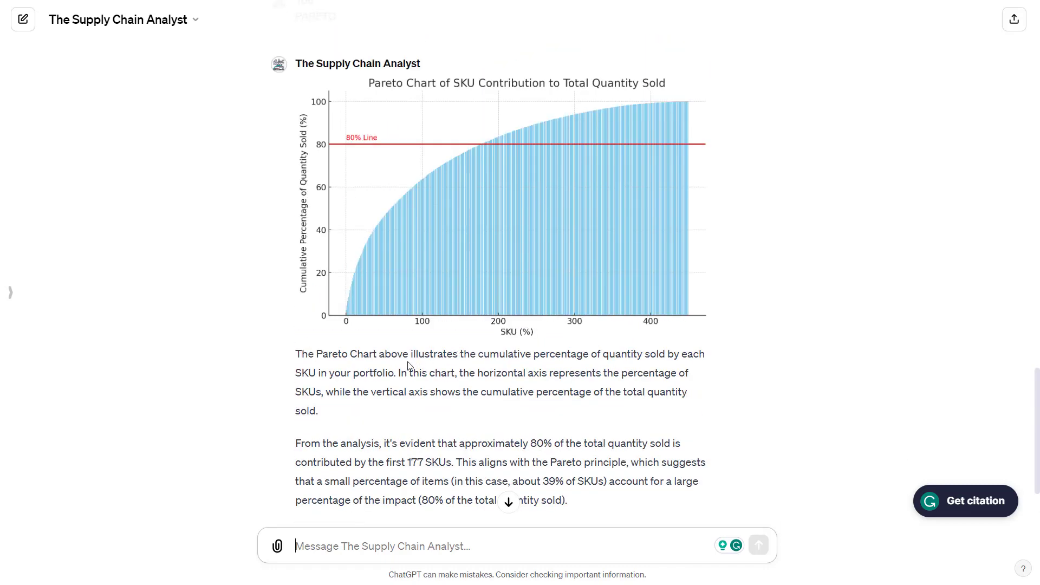
scroll("down", 3)
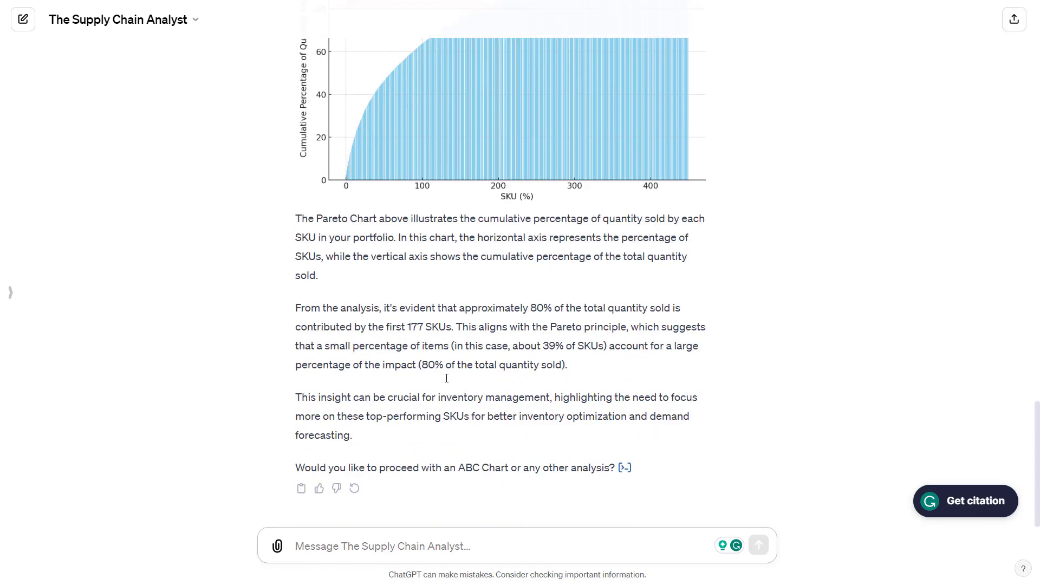
mouse_move(438, 288)
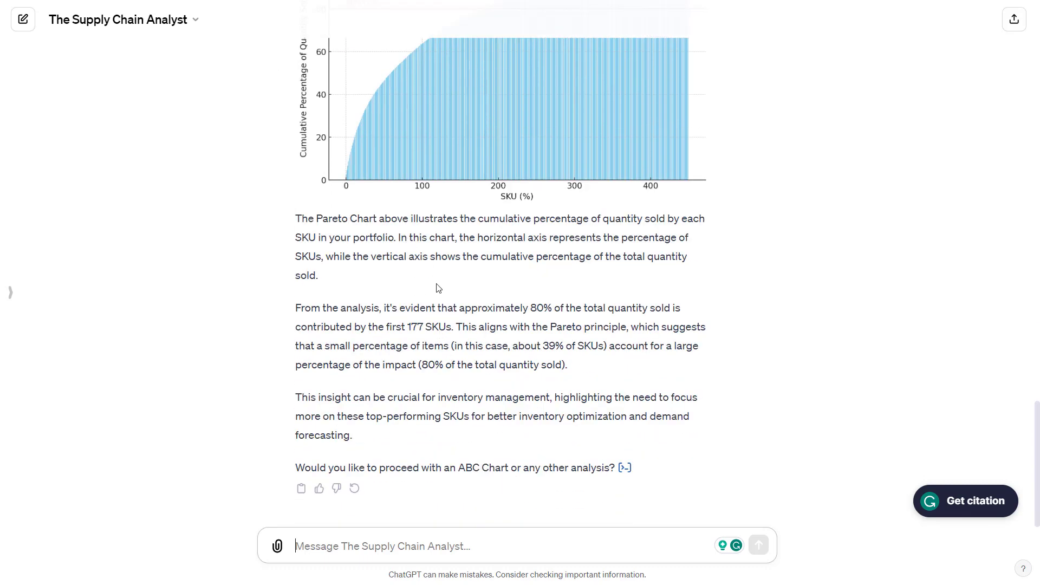
scroll("up", 3)
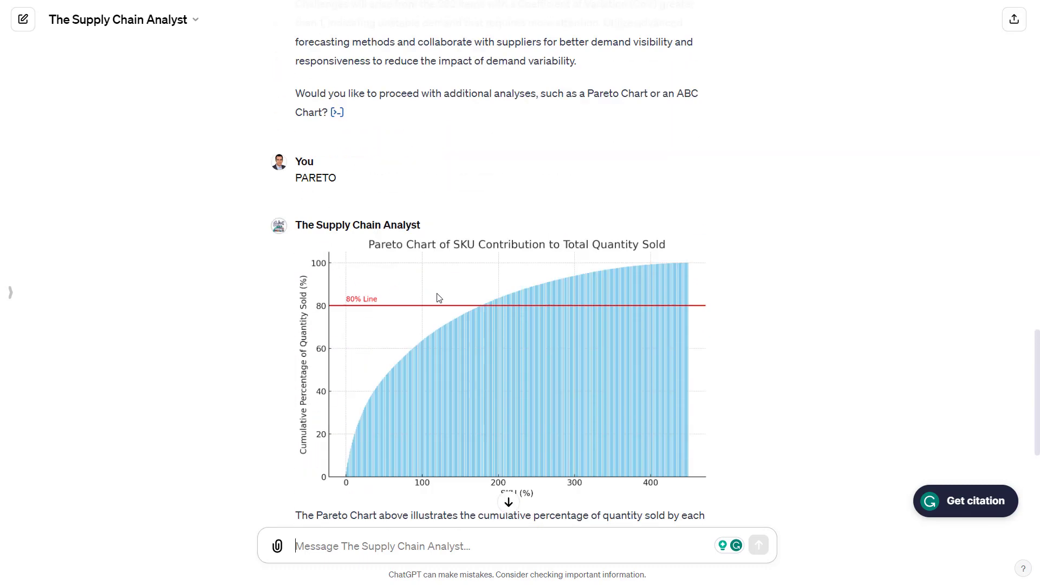
scroll("down", 3)
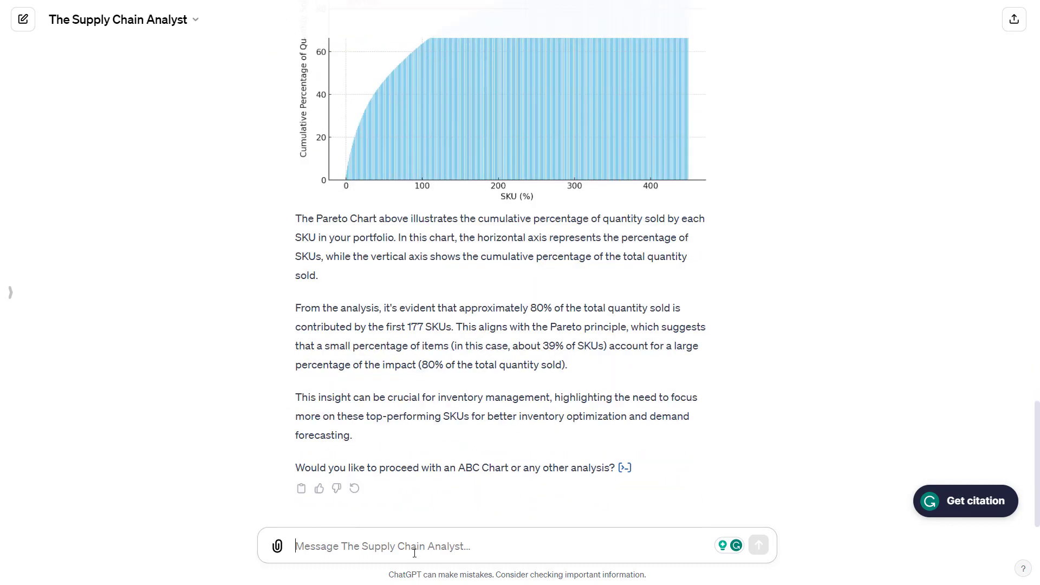
Step: Send 'ABC CHART' to get the chart of SKU quantity share versus coefficient of variation
type("ABC C")
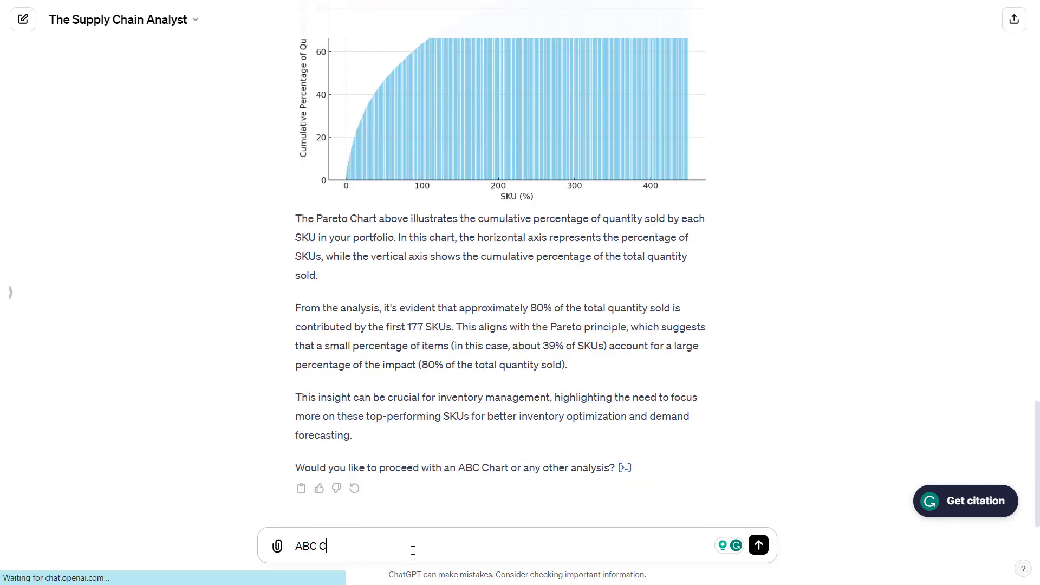
left_click(757, 545)
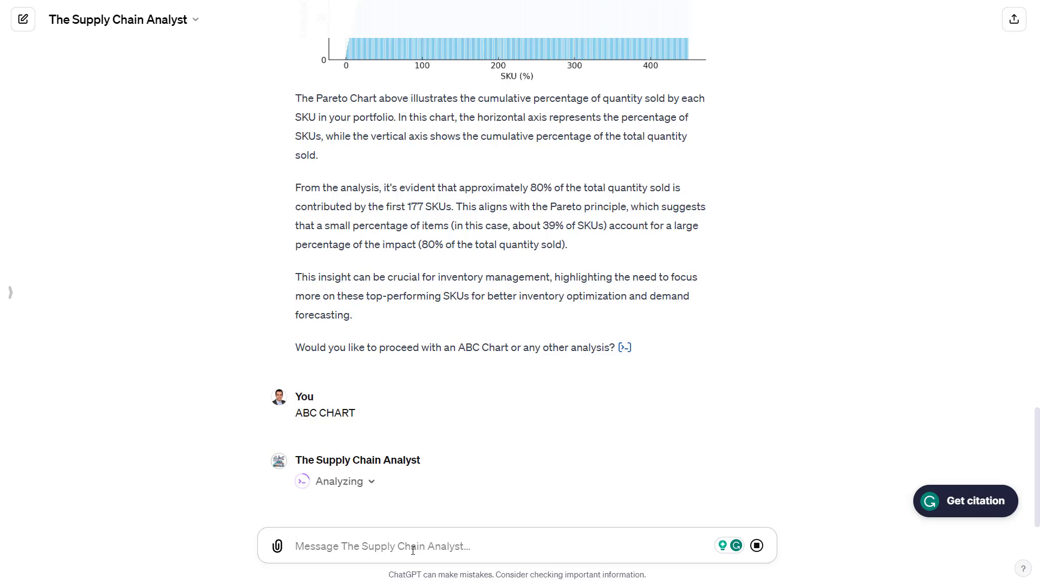
left_click(382, 546)
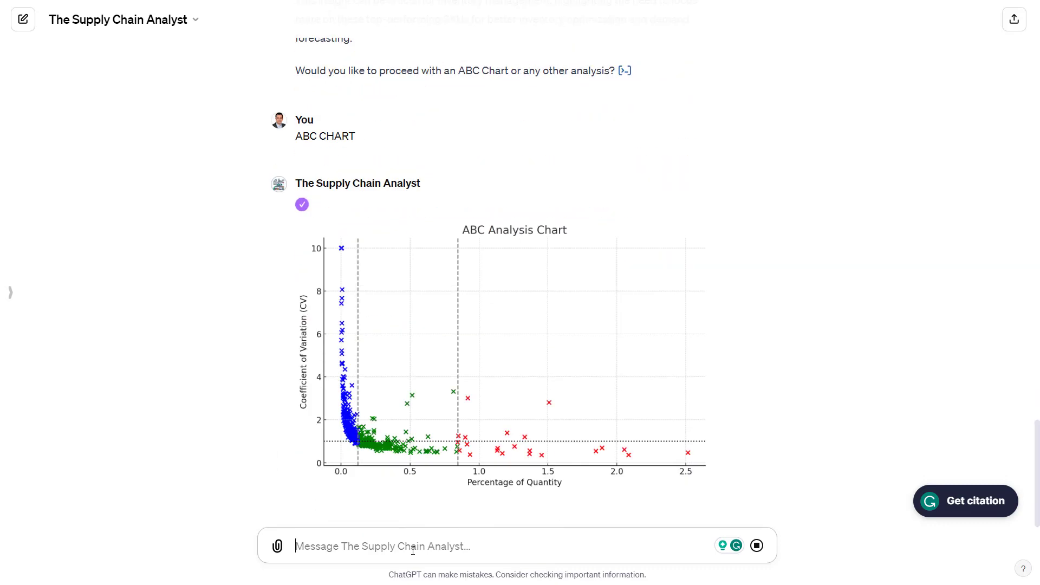
scroll("down", 3)
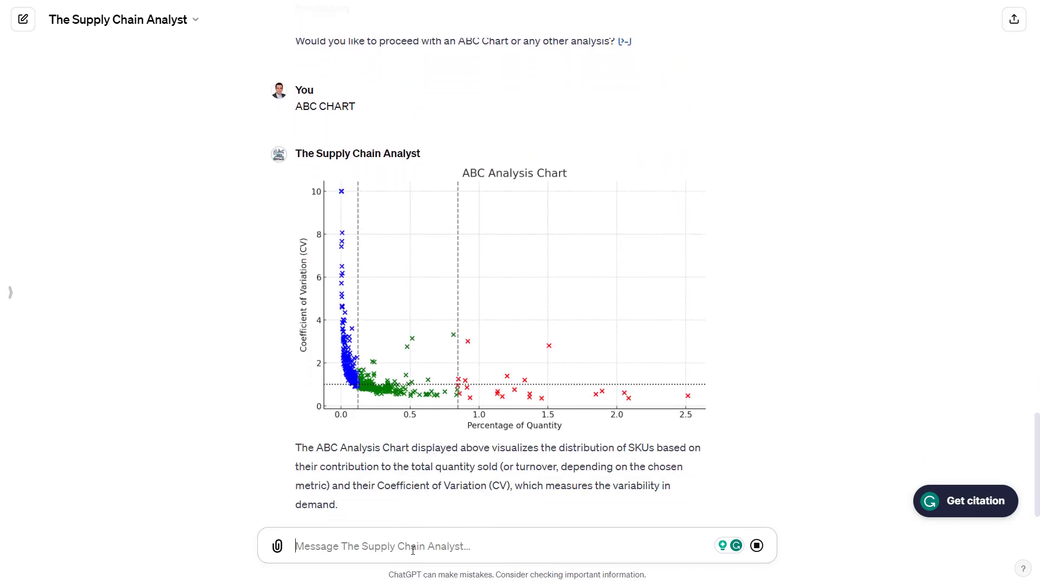
scroll("down", 3)
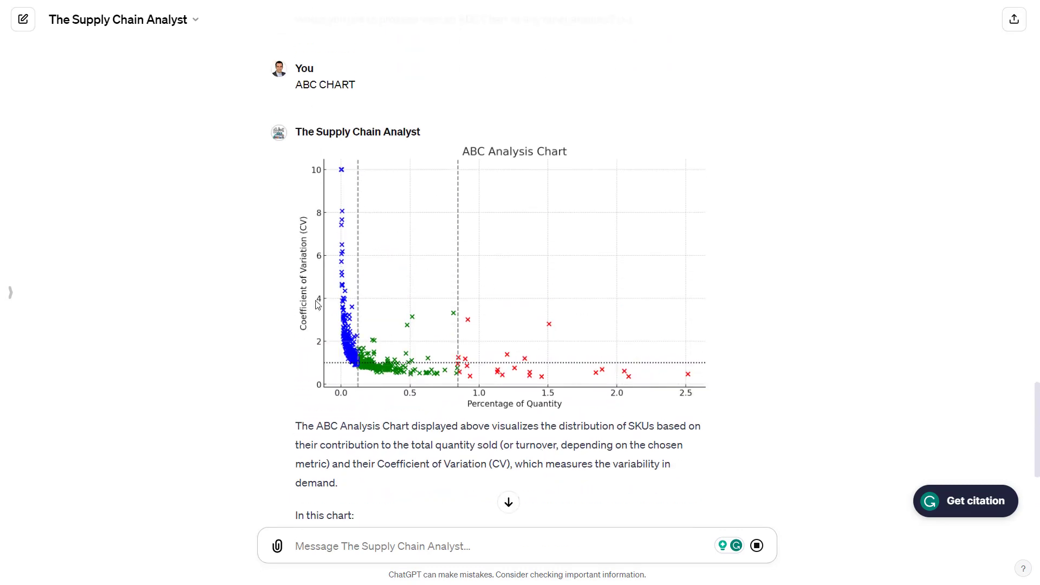
mouse_move(346, 403)
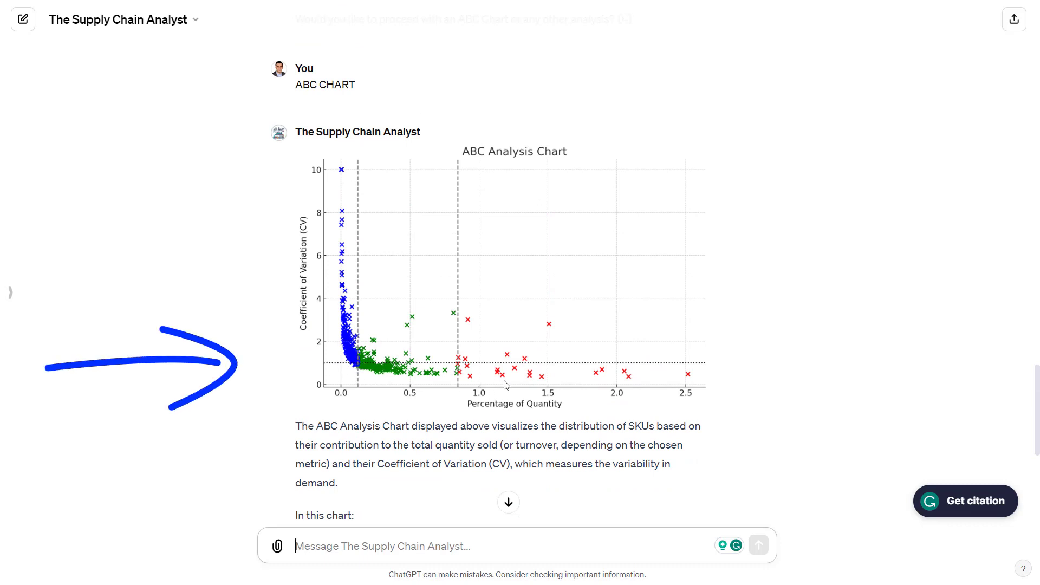
mouse_move(306, 272)
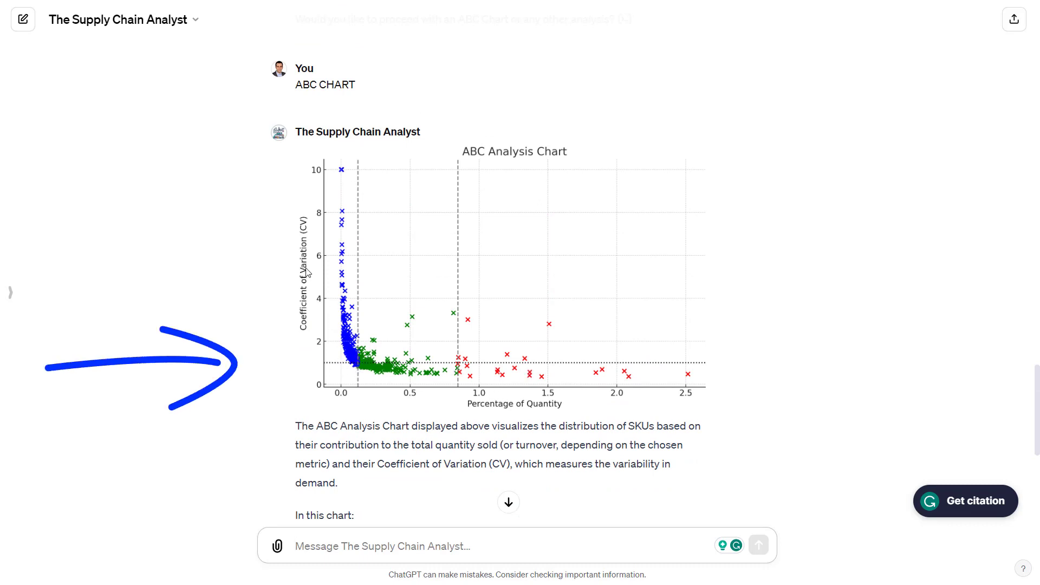
mouse_move(331, 372)
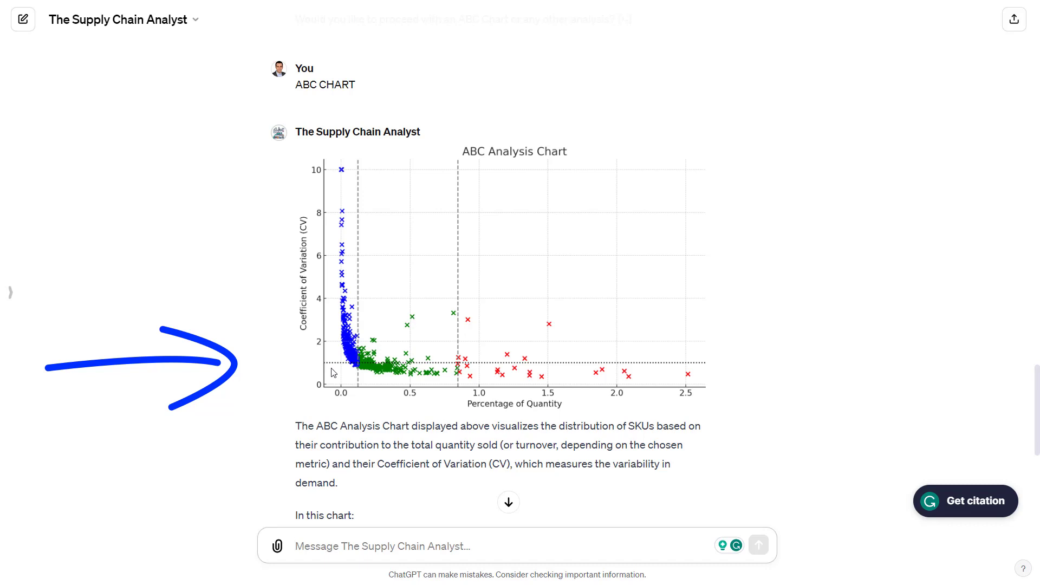
mouse_move(350, 330)
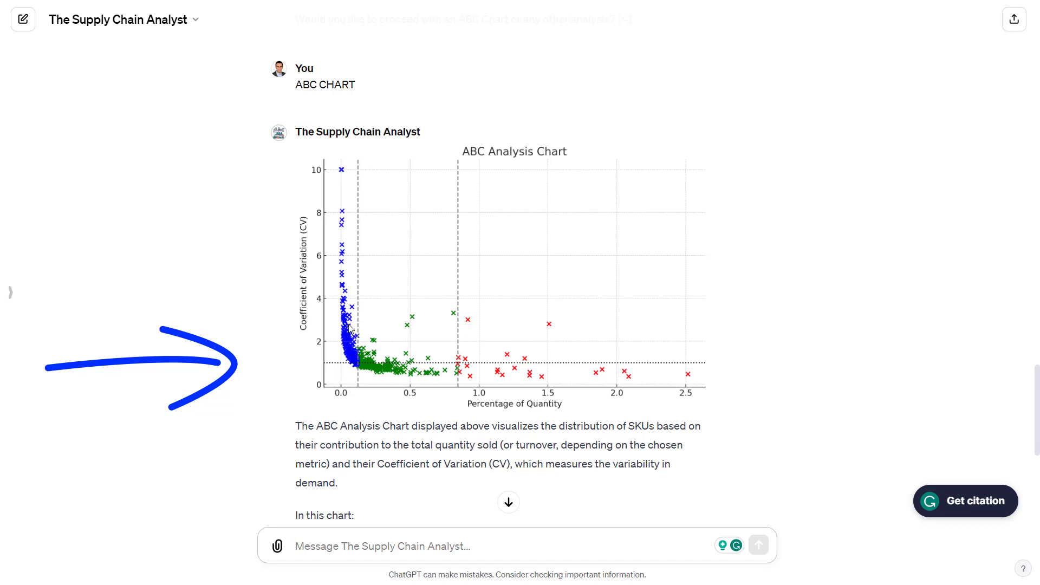
mouse_move(389, 389)
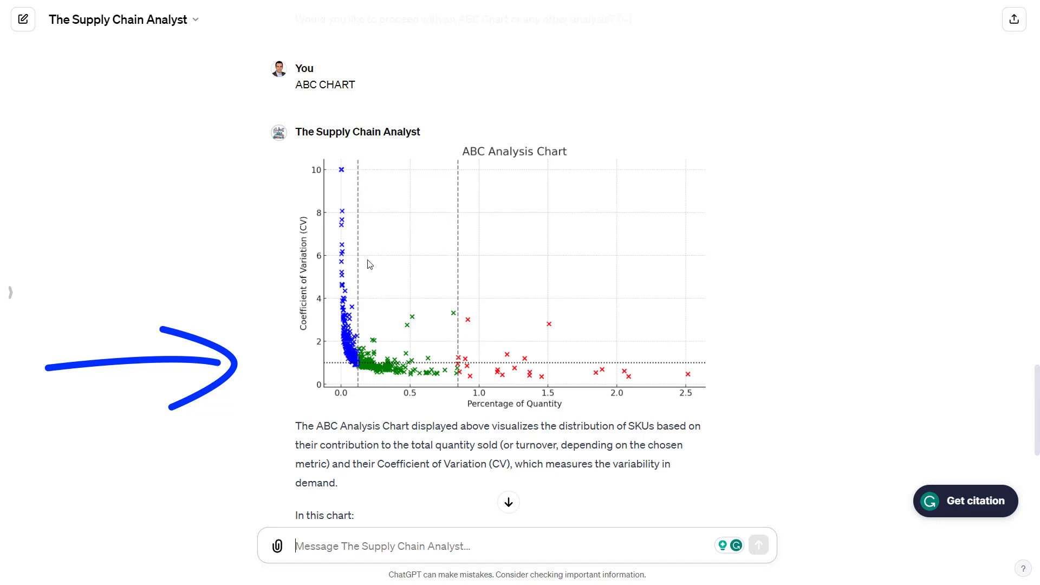
mouse_move(479, 284)
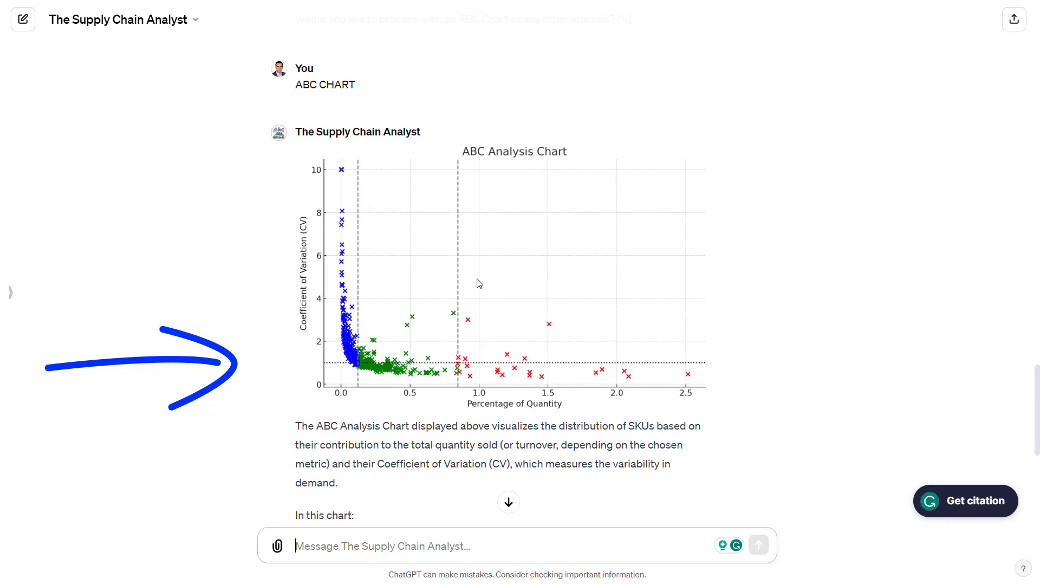
Step: Read through the color-coded A, B and C class explanation below the chart
scroll("down", 3)
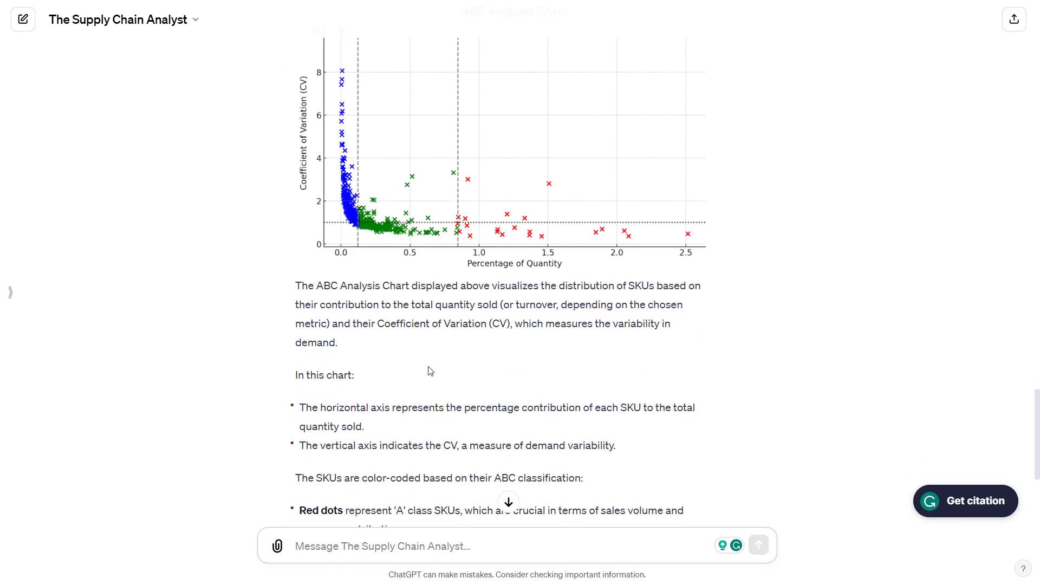
scroll("down", 3)
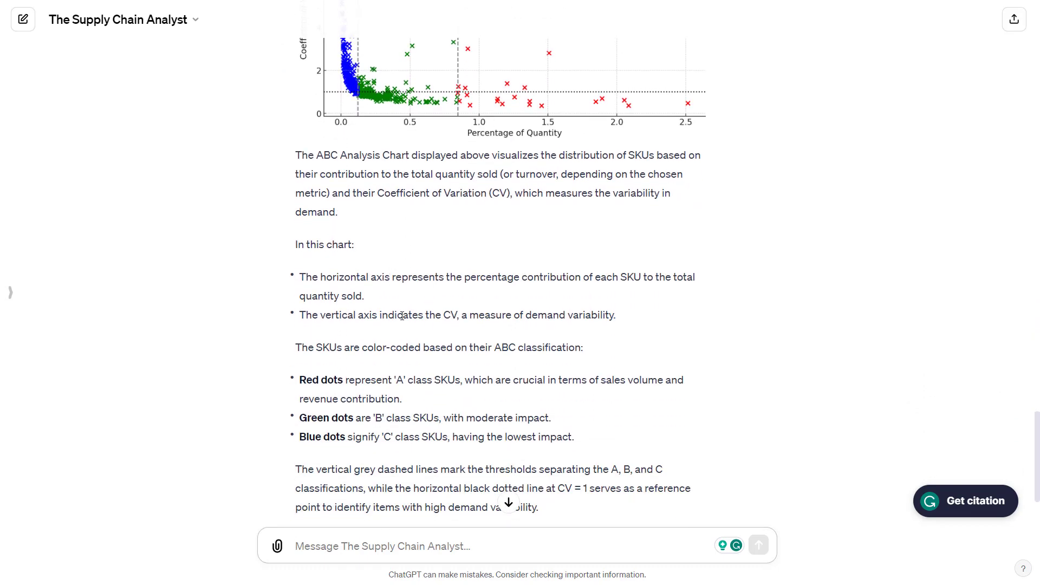
scroll("down", 3)
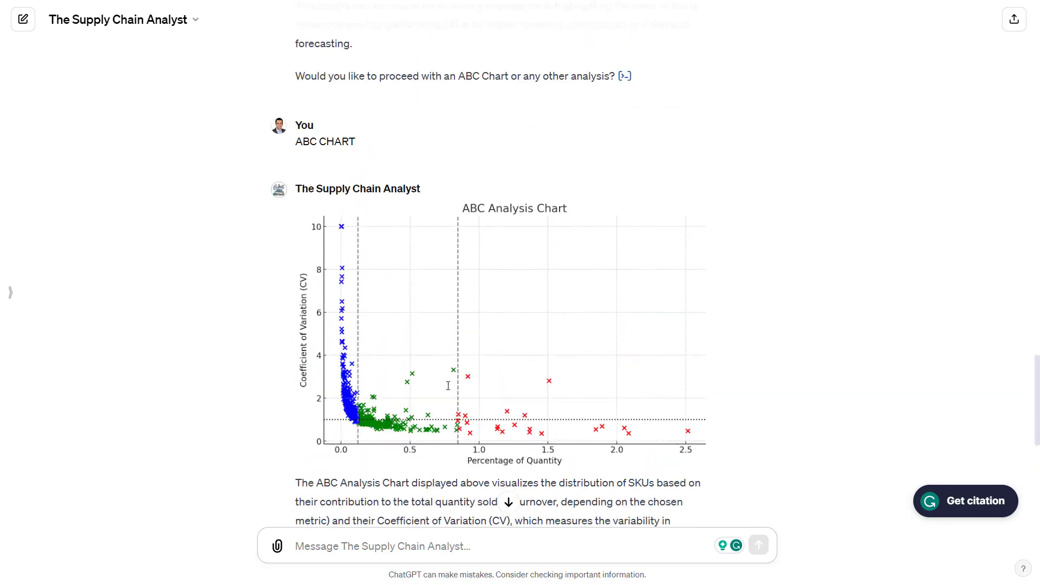
scroll("down", 3)
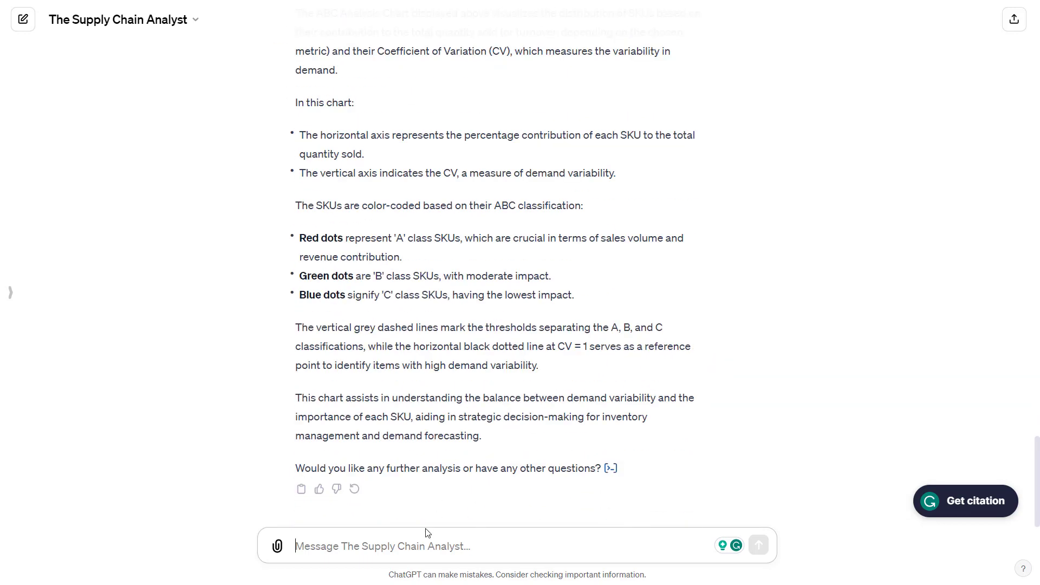
Step: Send 'Can we write an email to my manager summarizing the results?' and review the draft email
type("Can we wri")
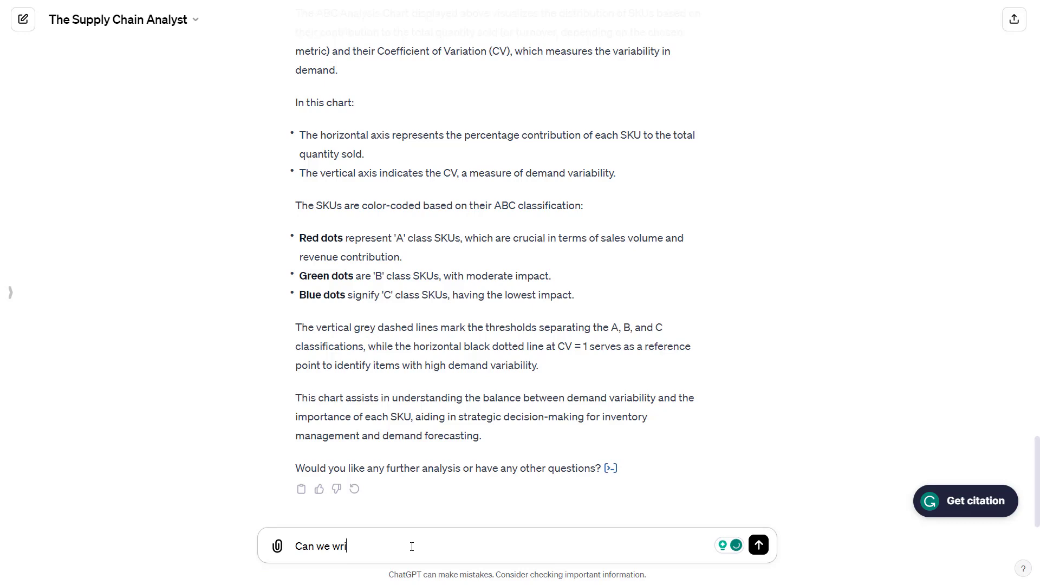
type("te an email to my manager su")
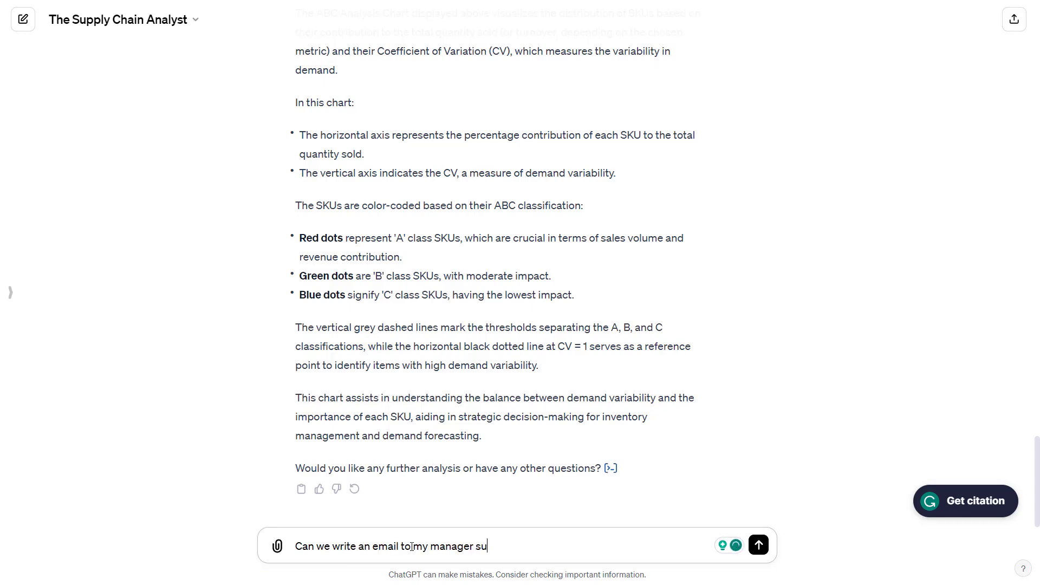
type("mmarizing the re")
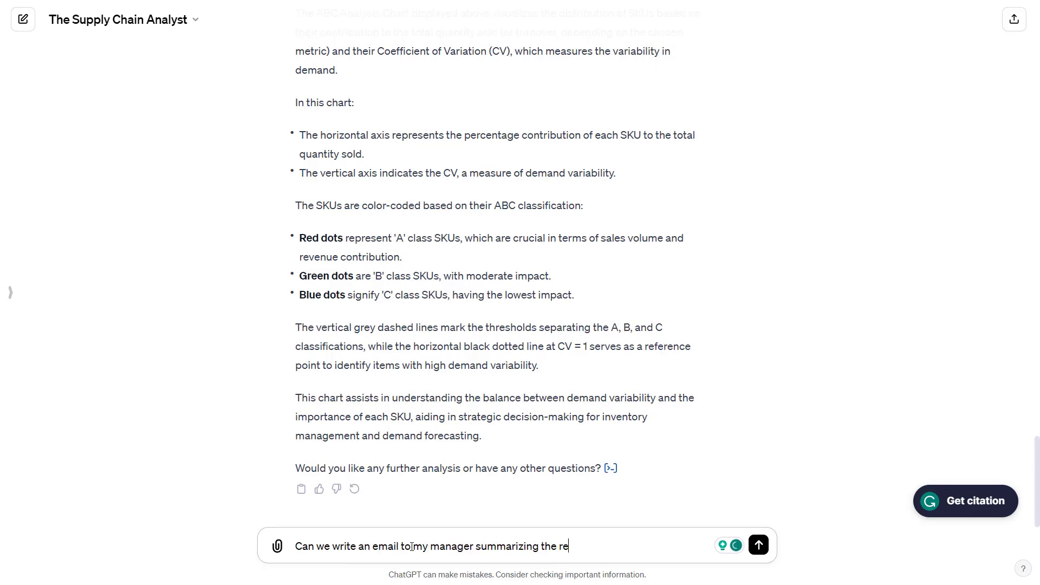
type("sults?")
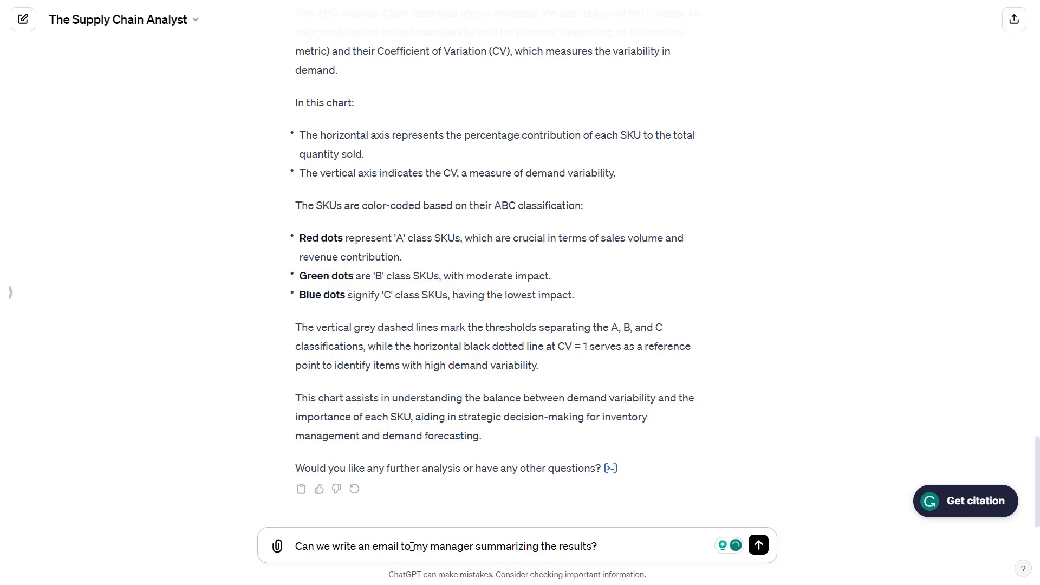
left_click(757, 545)
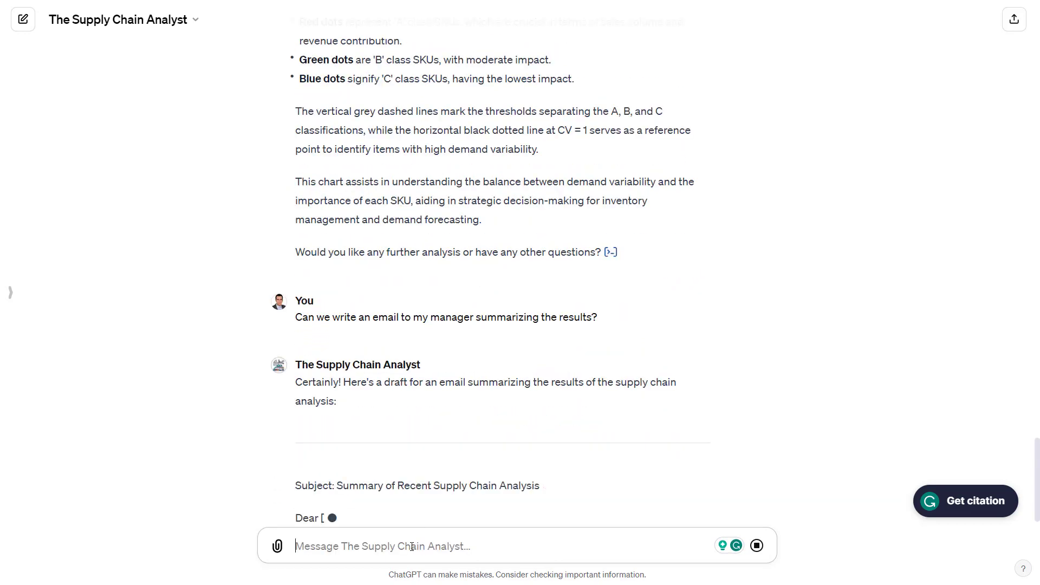
scroll("down", 3)
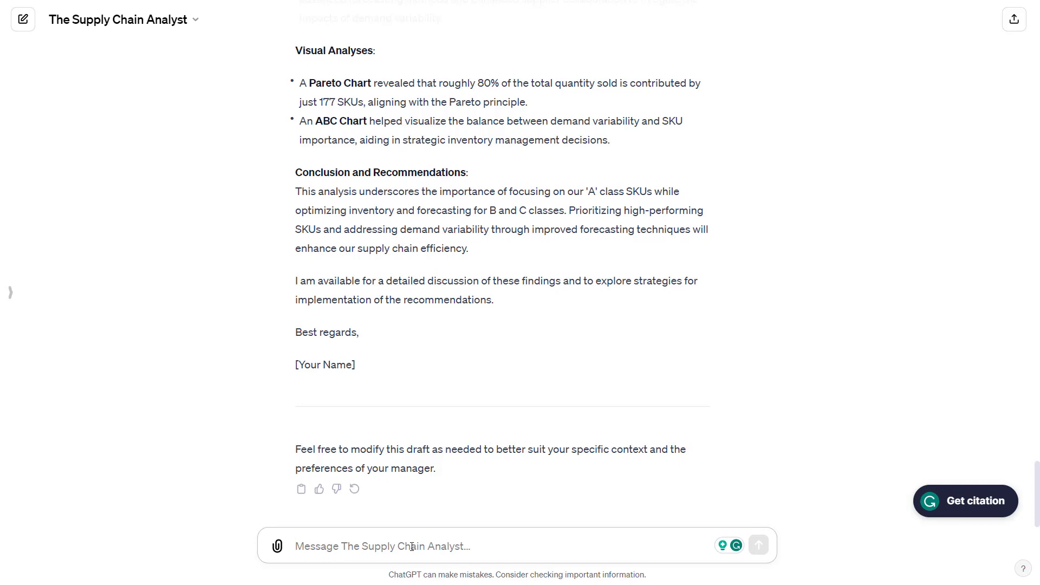
left_click(412, 546)
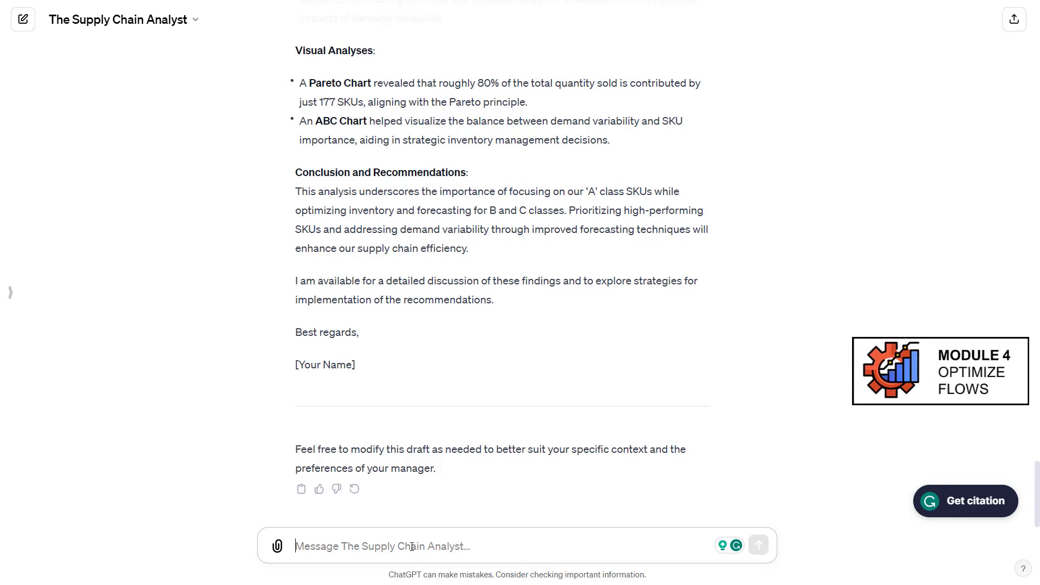
scroll("up", 3)
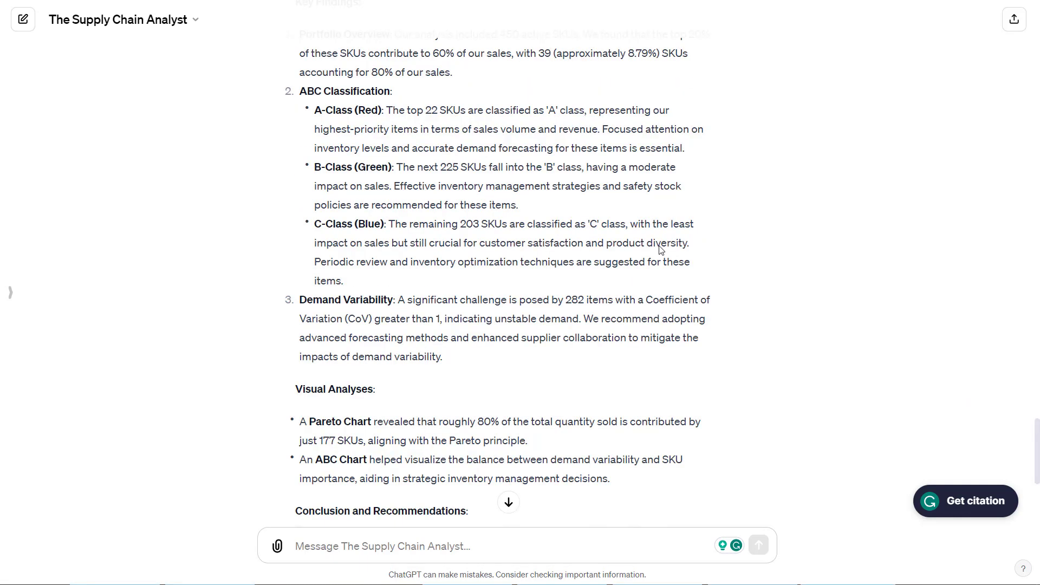